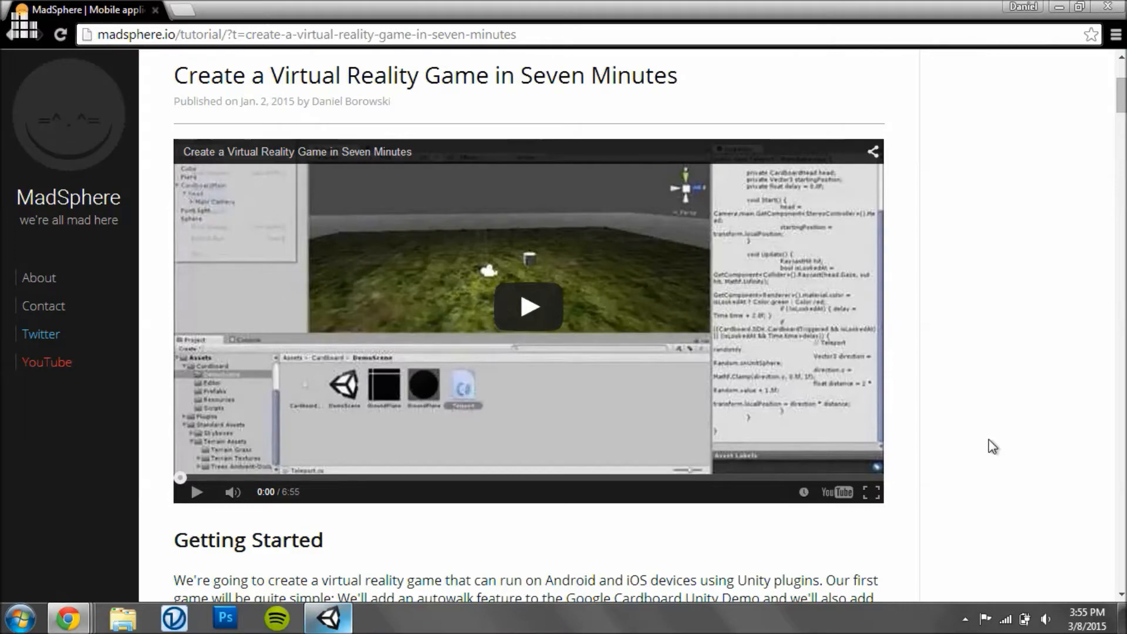
# Switch from the MadSphere tutorial in Chrome to the Unity DemoScene editor
pyautogui.click(328, 617)
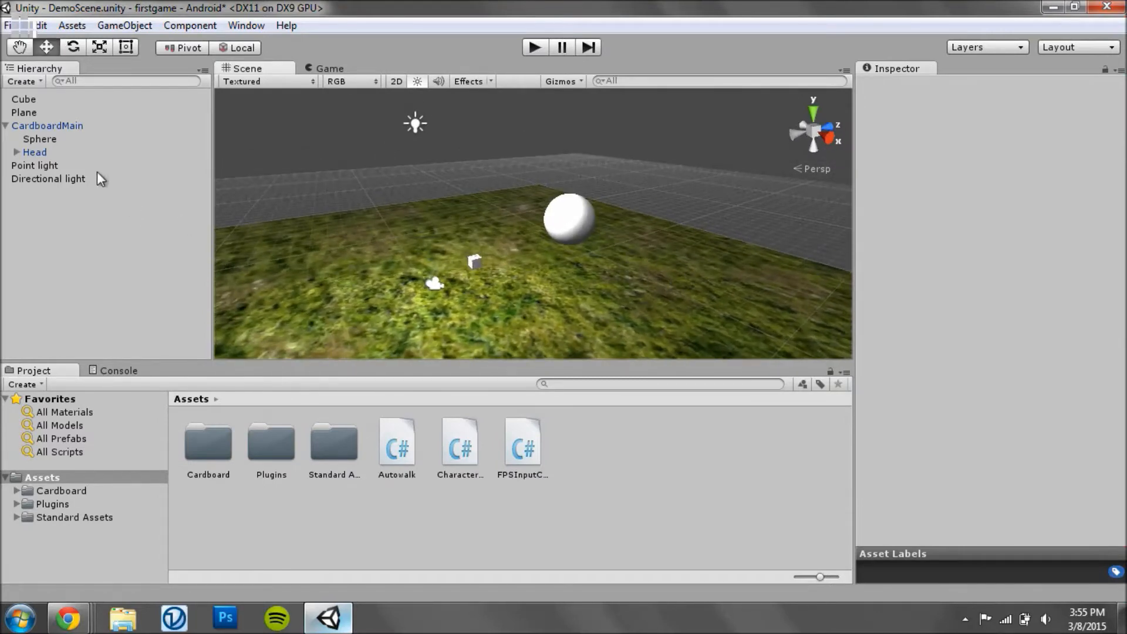
pyautogui.click(39, 139)
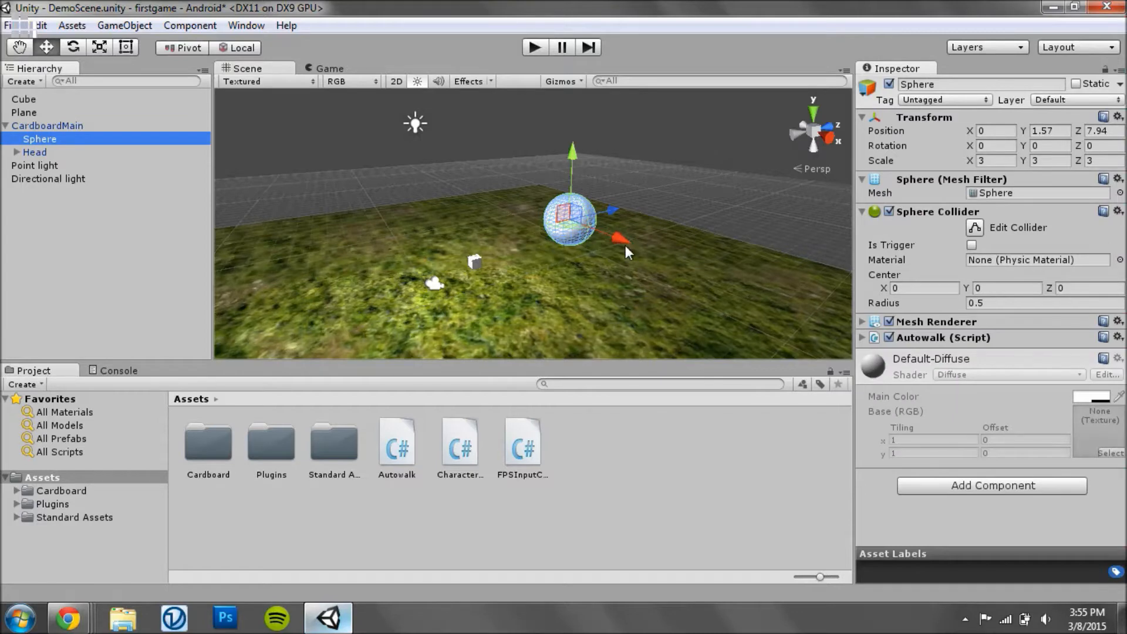
pyautogui.moveTo(578, 244)
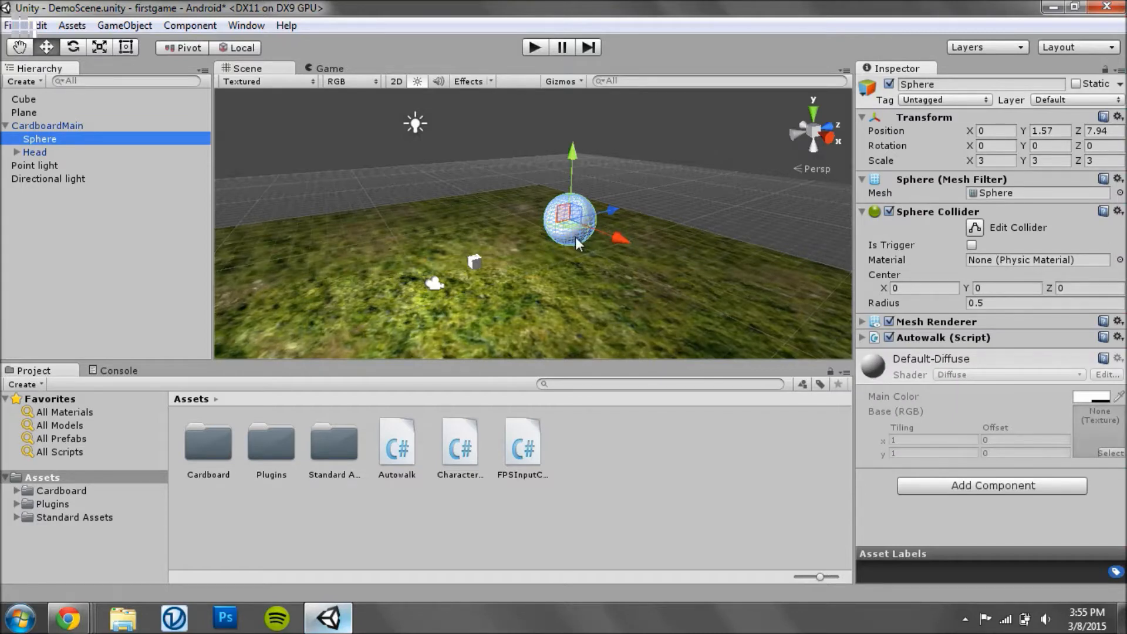
pyautogui.click(48, 125)
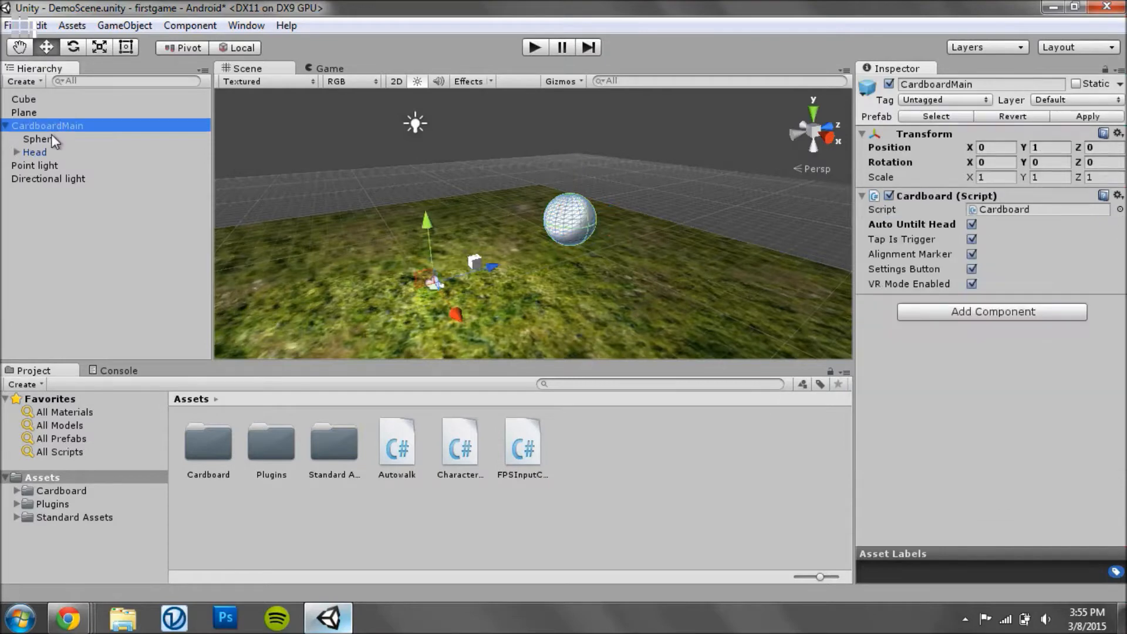
# Import the standard Scripts package from Assets > Import Package, accepting all scripts
pyautogui.click(71, 26)
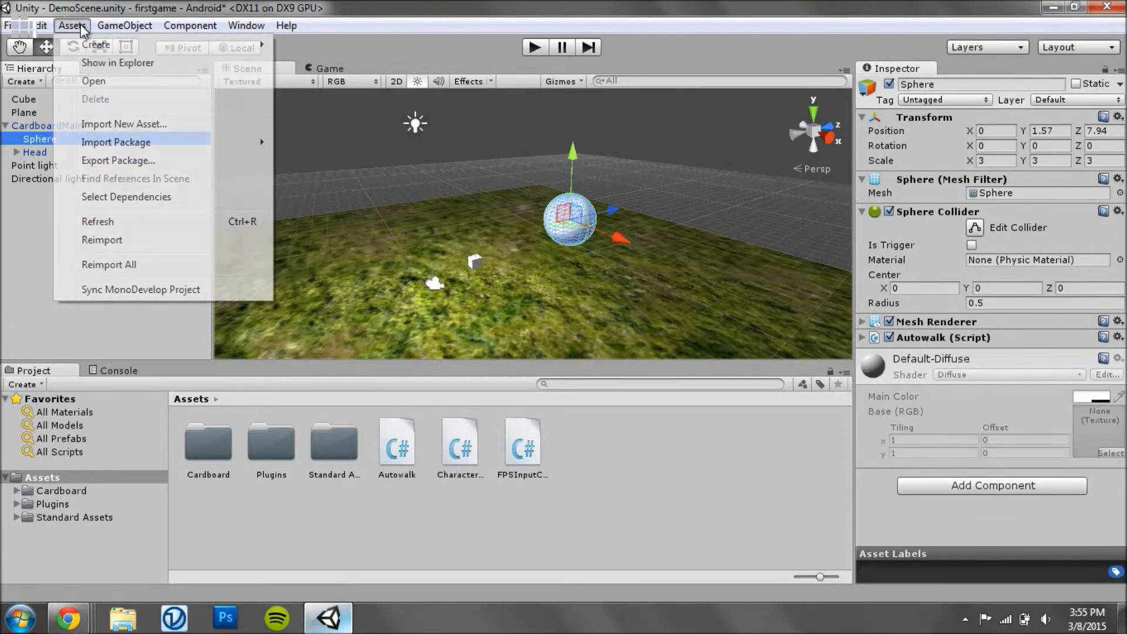
pyautogui.click(116, 141)
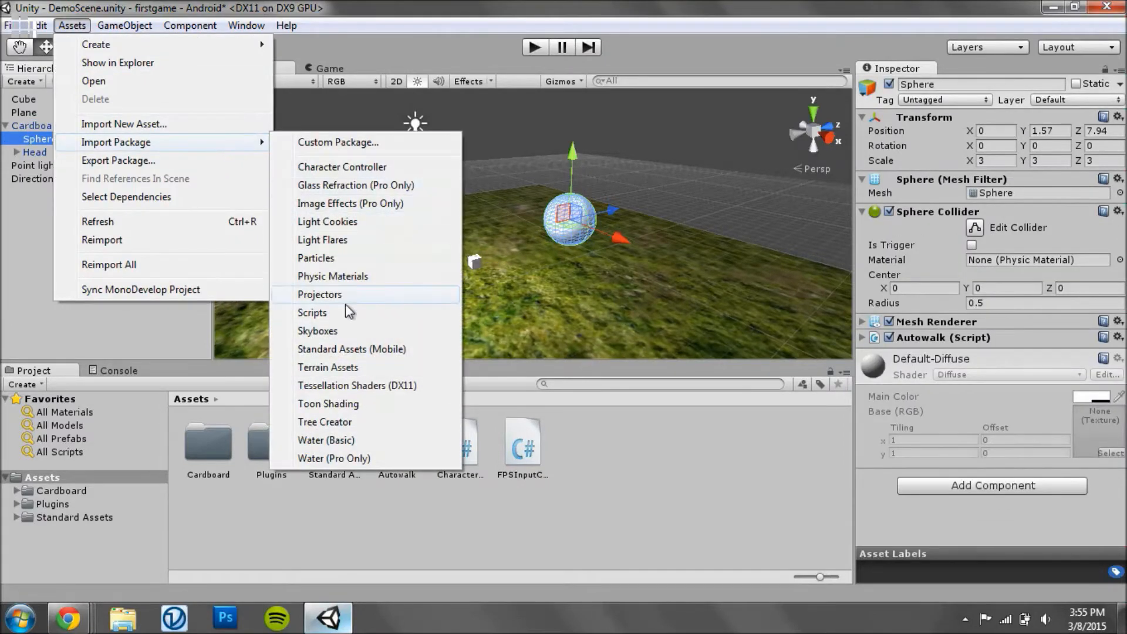
pyautogui.click(311, 311)
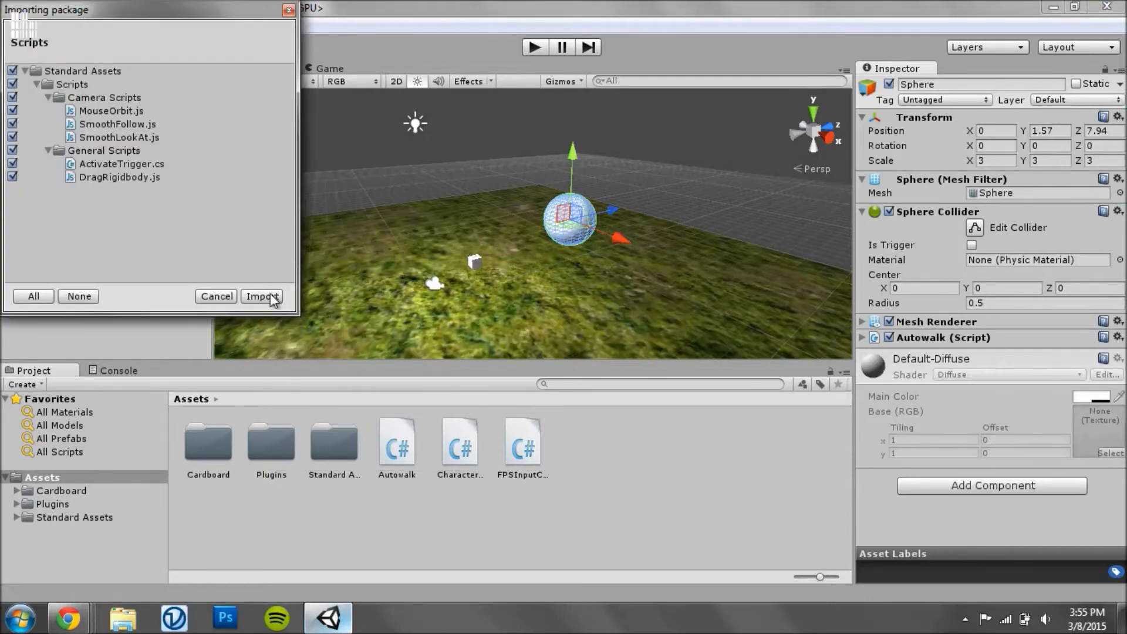
pyautogui.click(260, 296)
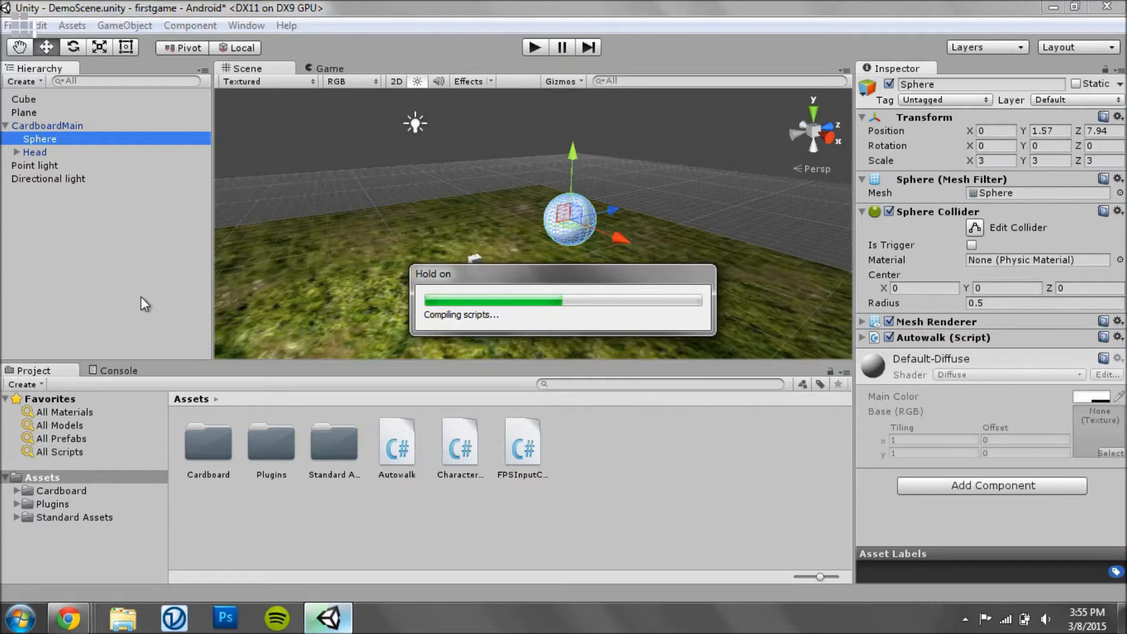
pyautogui.moveTo(627, 258)
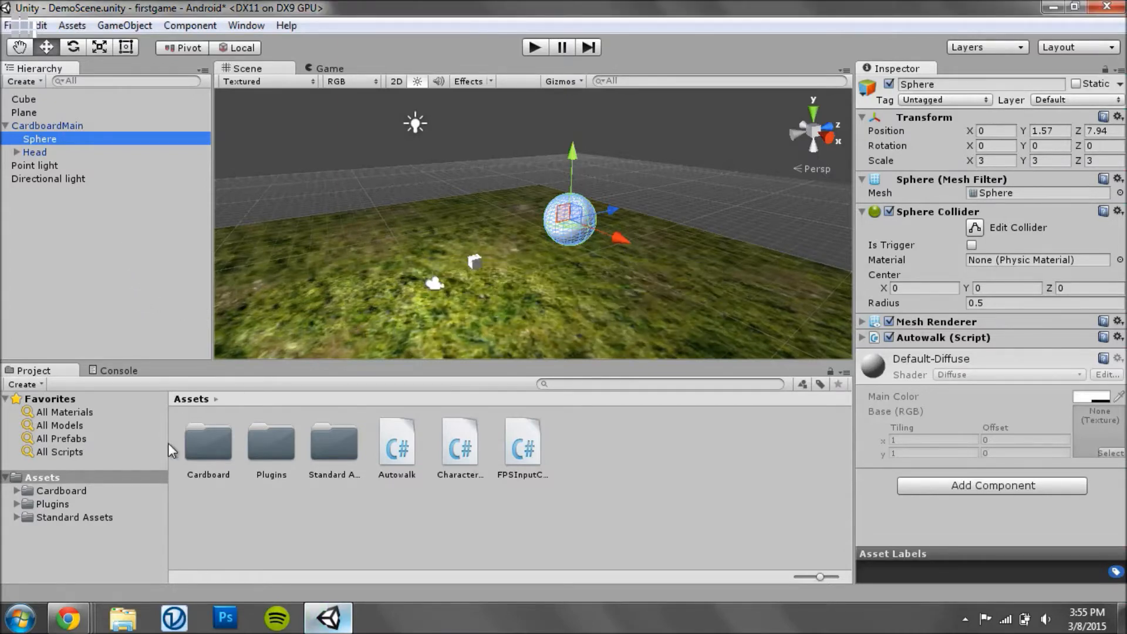
# Browse Standard Assets to Camera Scripts, inspect SmoothFollow, and reselect the Sphere
pyautogui.click(75, 516)
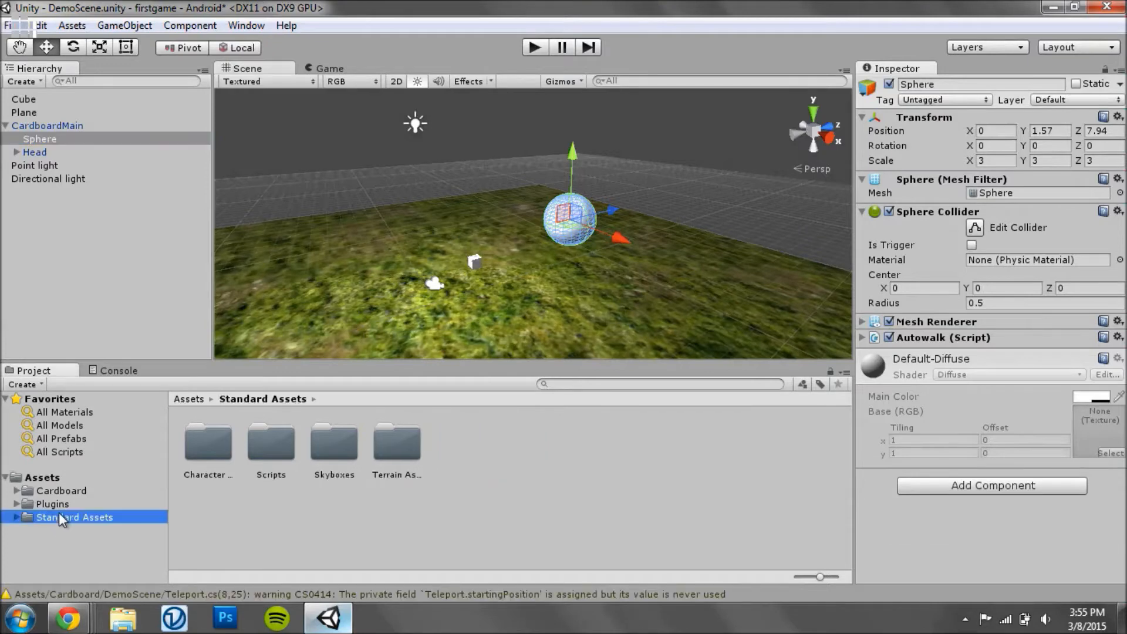
pyautogui.click(14, 517)
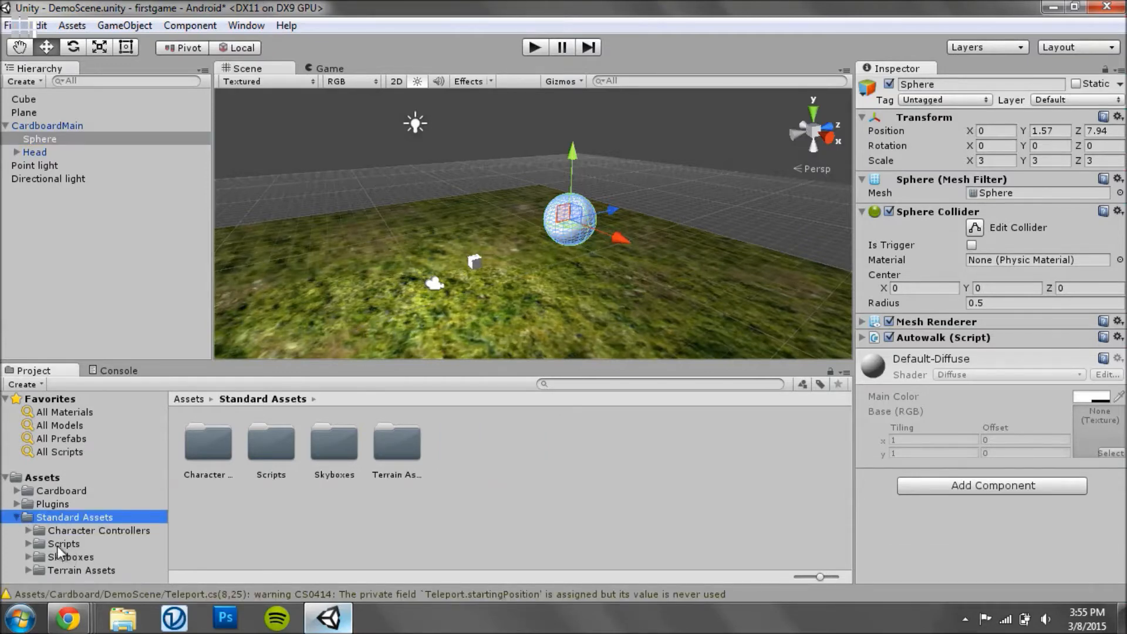
pyautogui.click(79, 531)
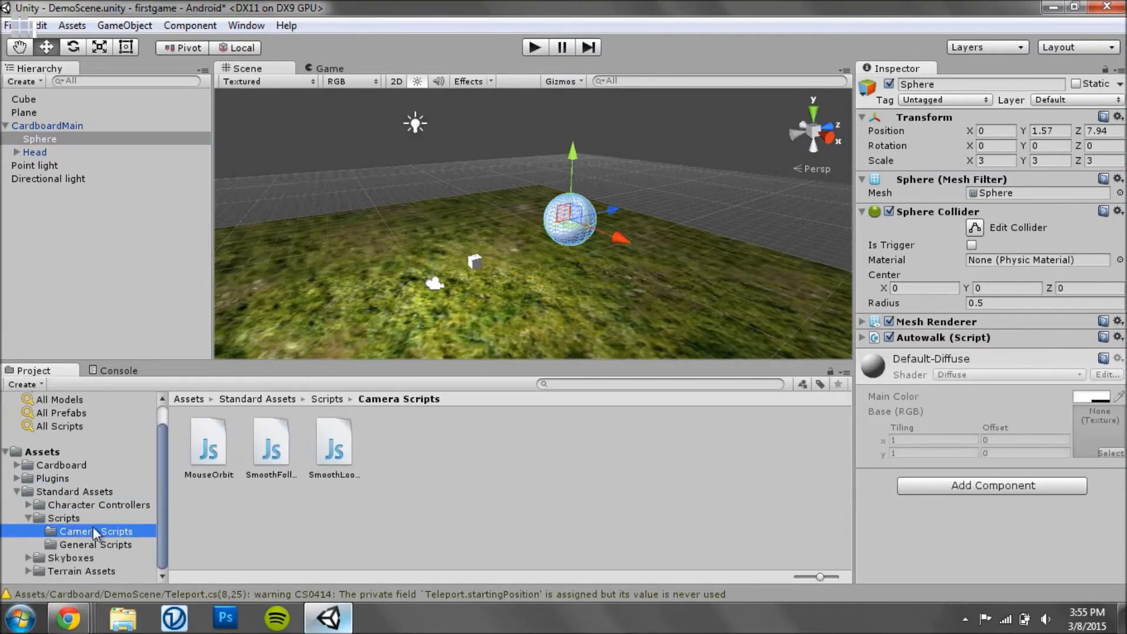
pyautogui.click(271, 444)
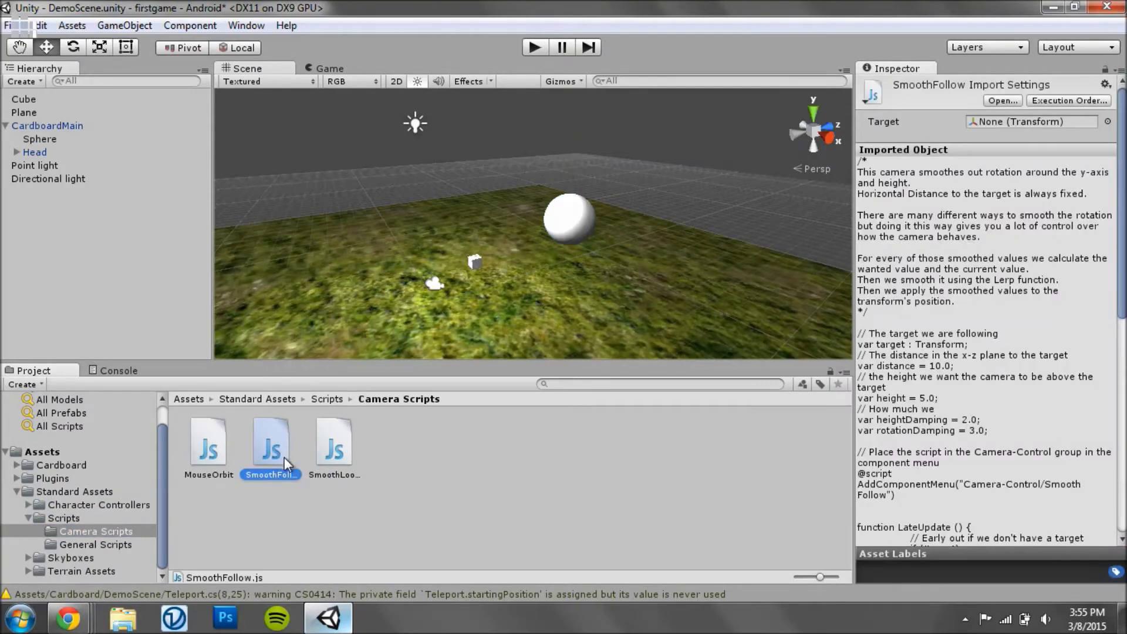
pyautogui.click(40, 139)
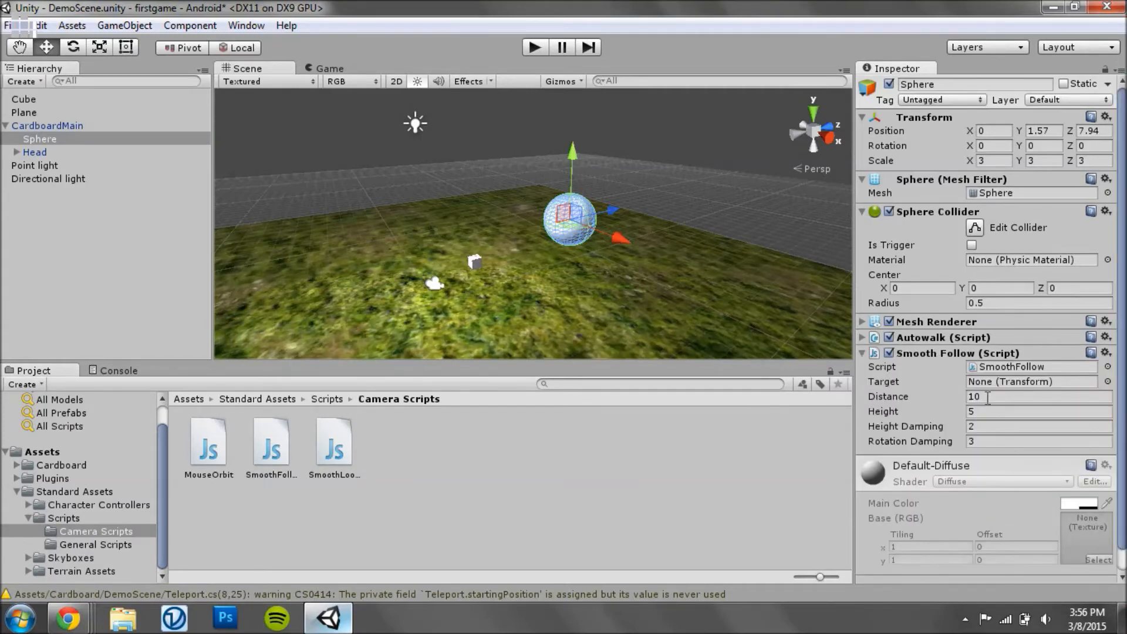
# Set the Sphere's Smooth Follow distance to 0, height to 6, and target to Head
pyautogui.tripleClick(1035, 396)
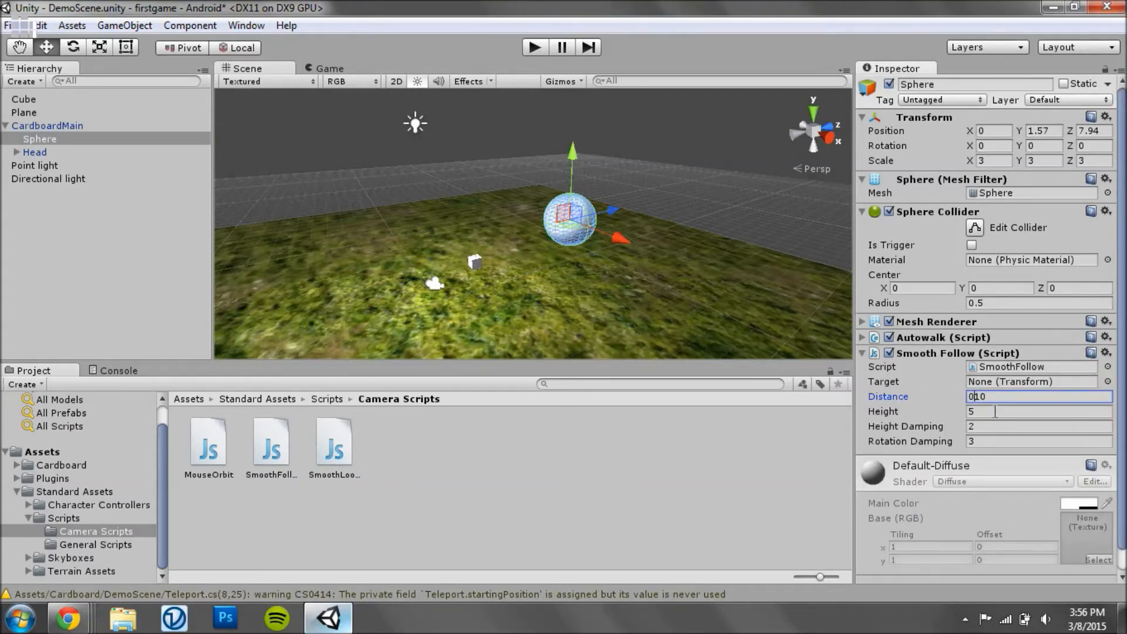
pyautogui.click(1037, 411)
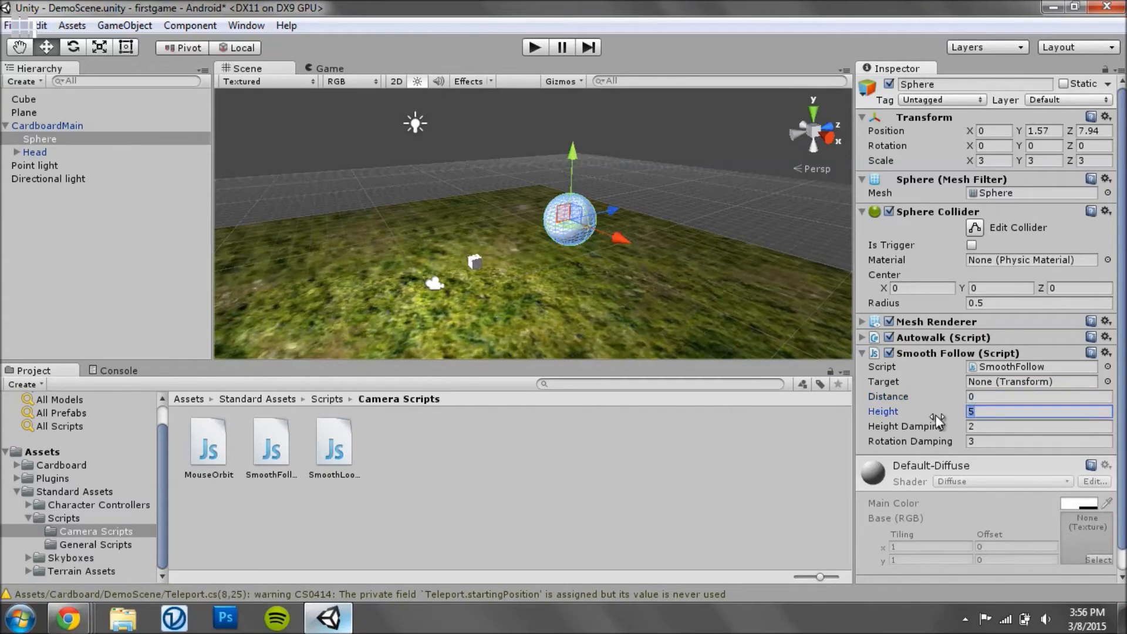
pyautogui.write('6')
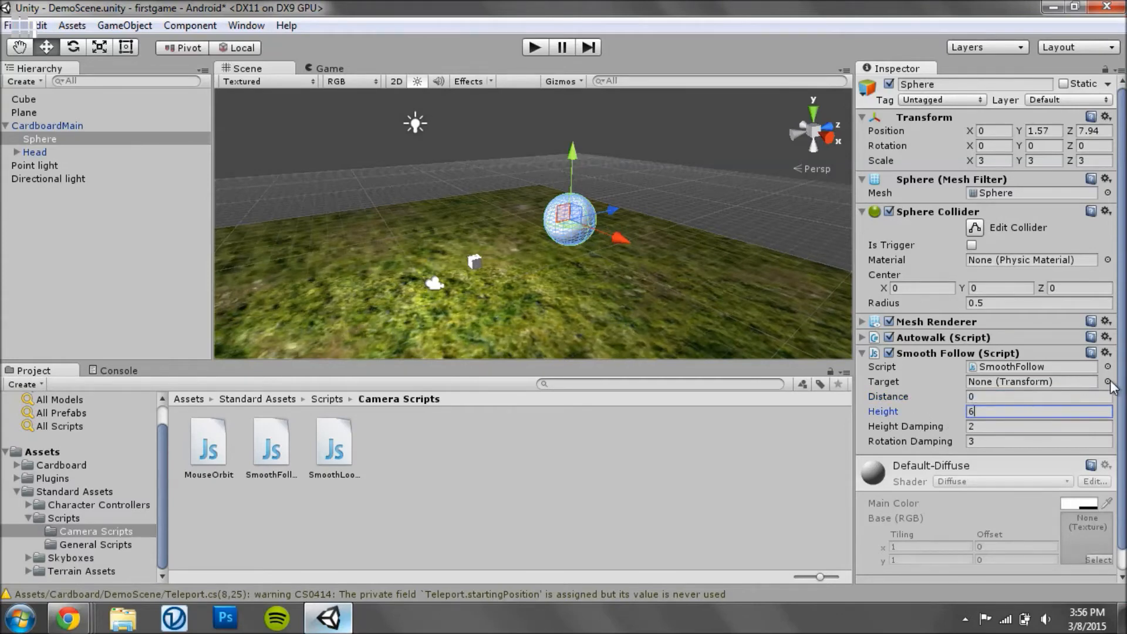
pyautogui.click(1107, 382)
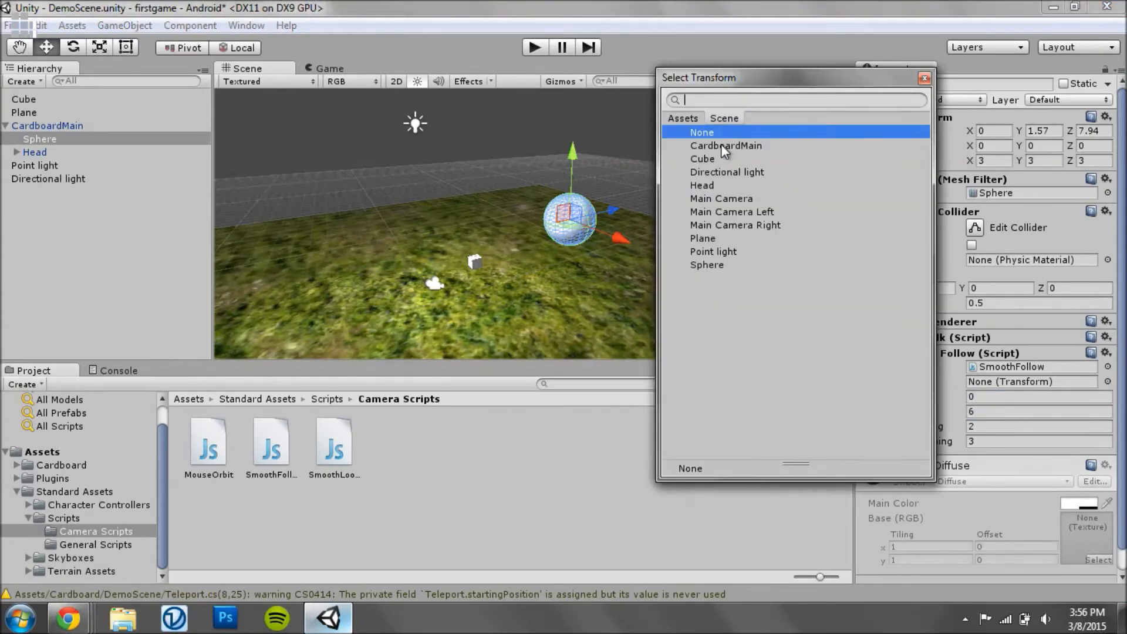
pyautogui.click(702, 186)
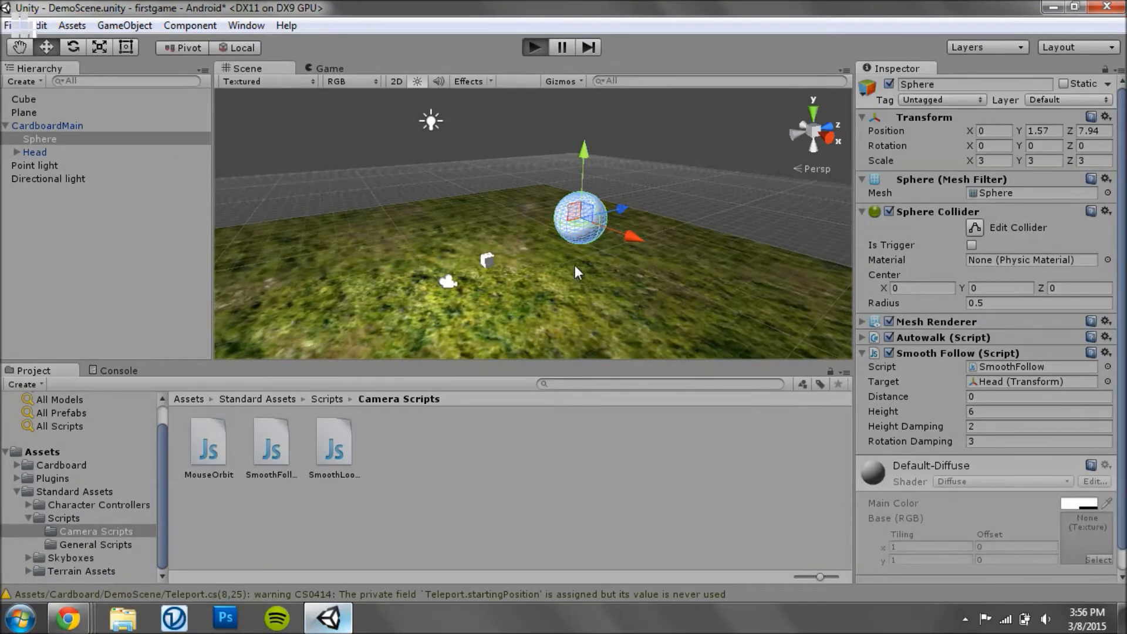
# Play the scene to watch the sphere follow the Head, then stop play mode
pyautogui.click(534, 47)
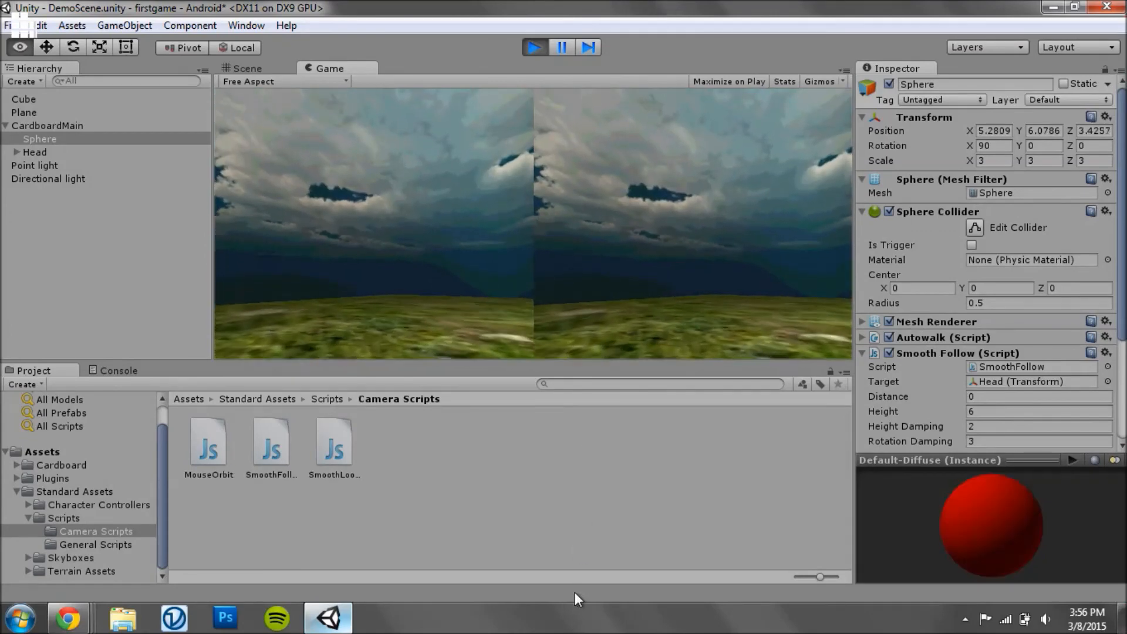
pyautogui.moveTo(589, 6)
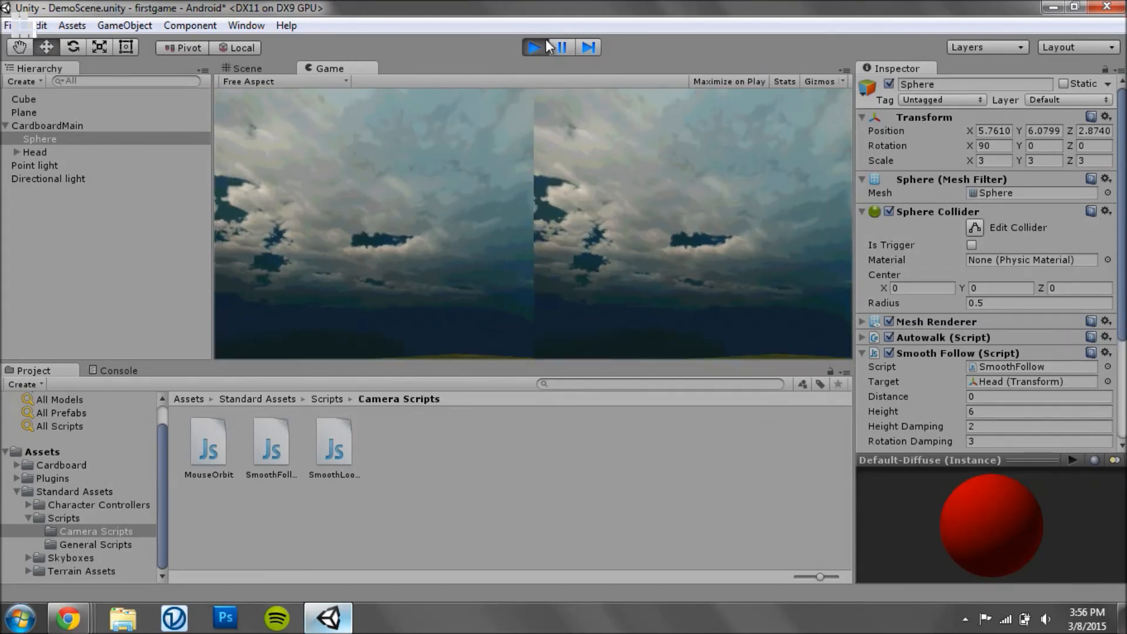
pyautogui.click(533, 47)
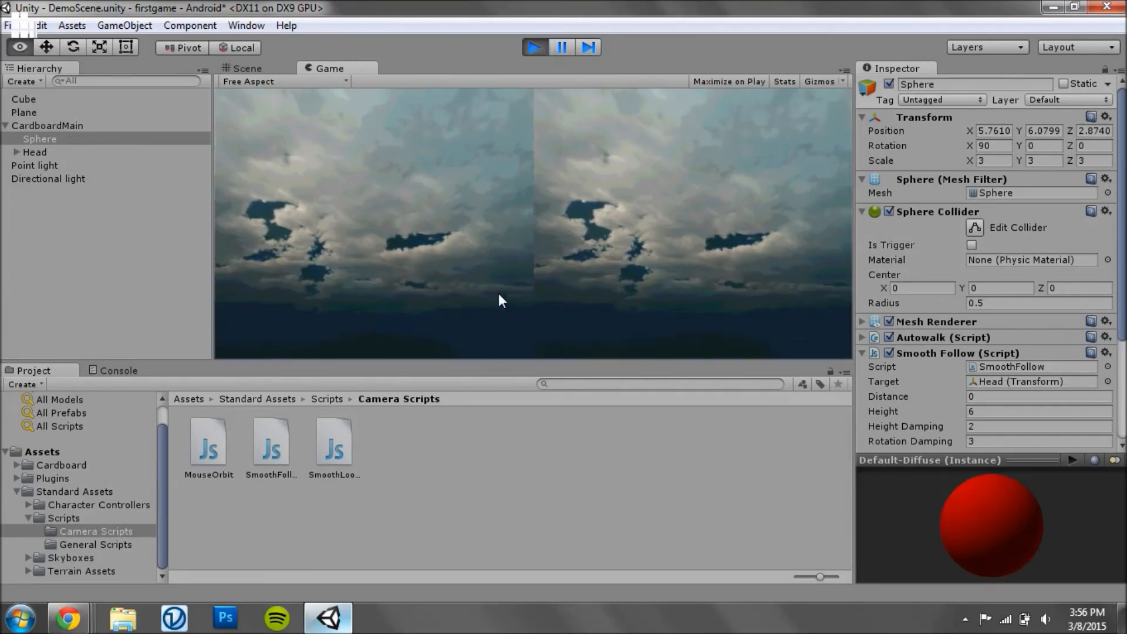
pyautogui.click(534, 47)
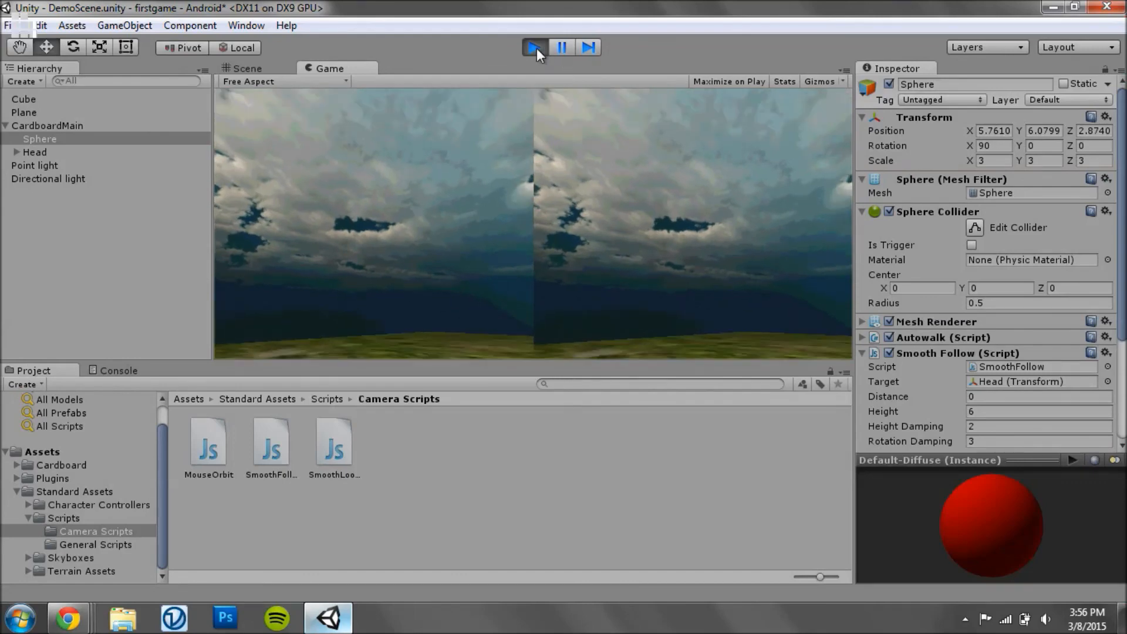